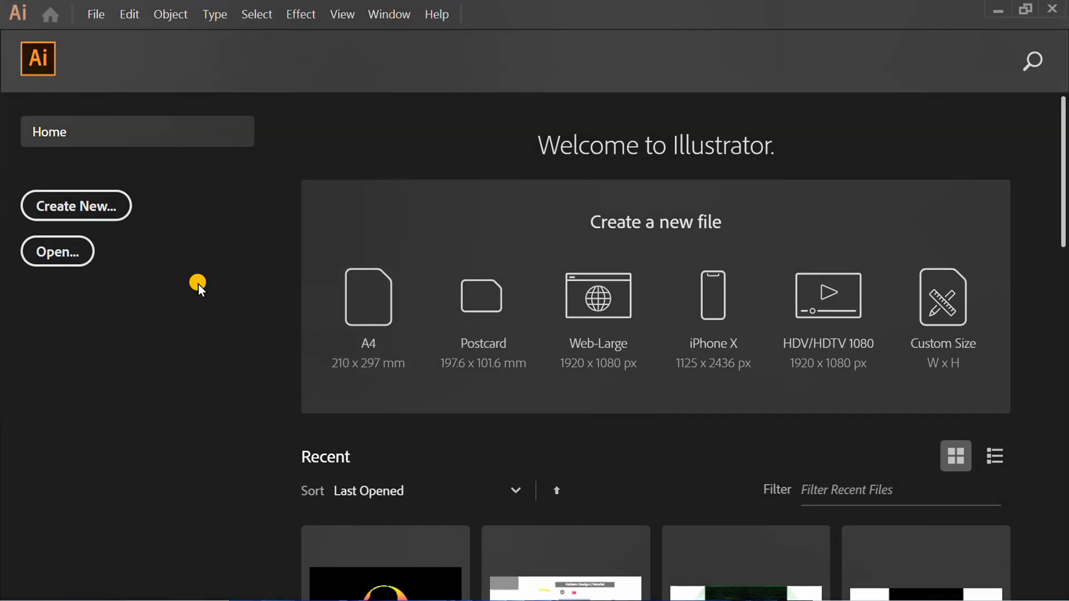
Create a new blank 1280 × 720 pt document from the Home screen.
{"action": "left_click", "coordinate": [76, 206]}
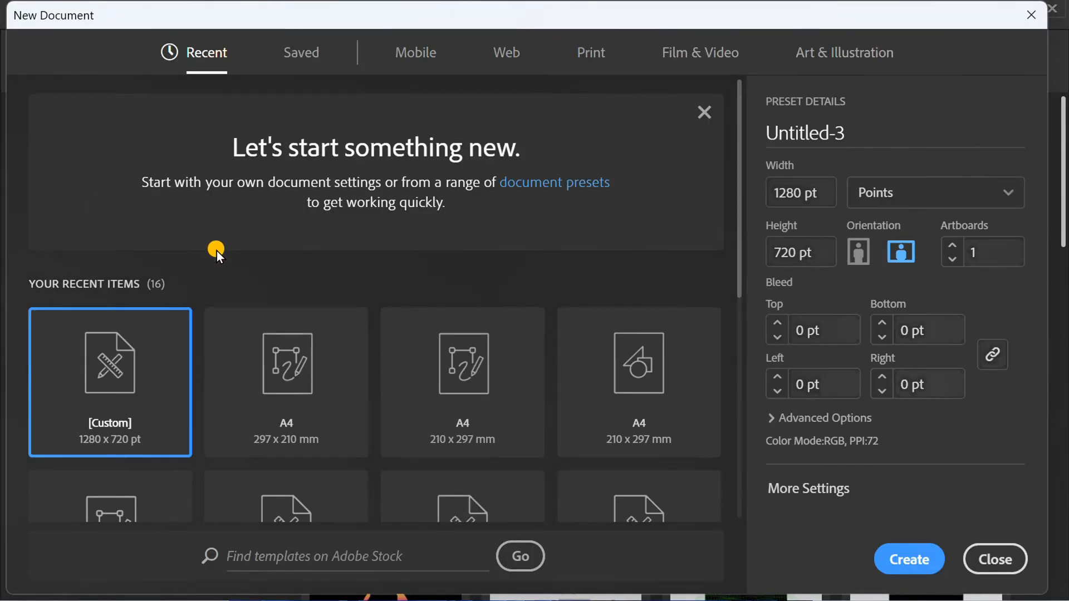
{"action": "left_click", "coordinate": [801, 193]}
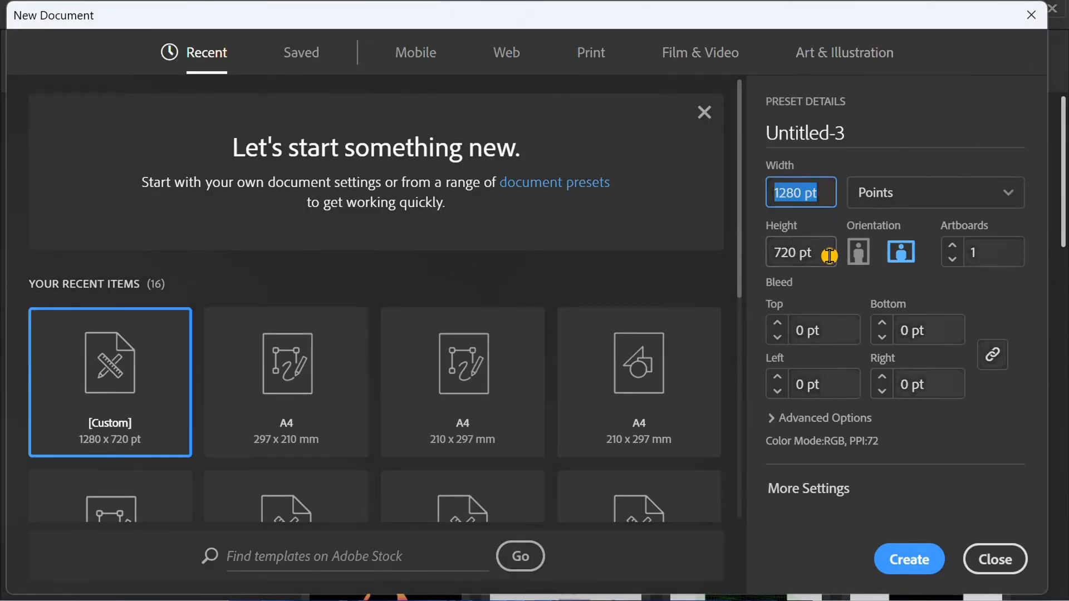
{"action": "left_click", "coordinate": [994, 559]}
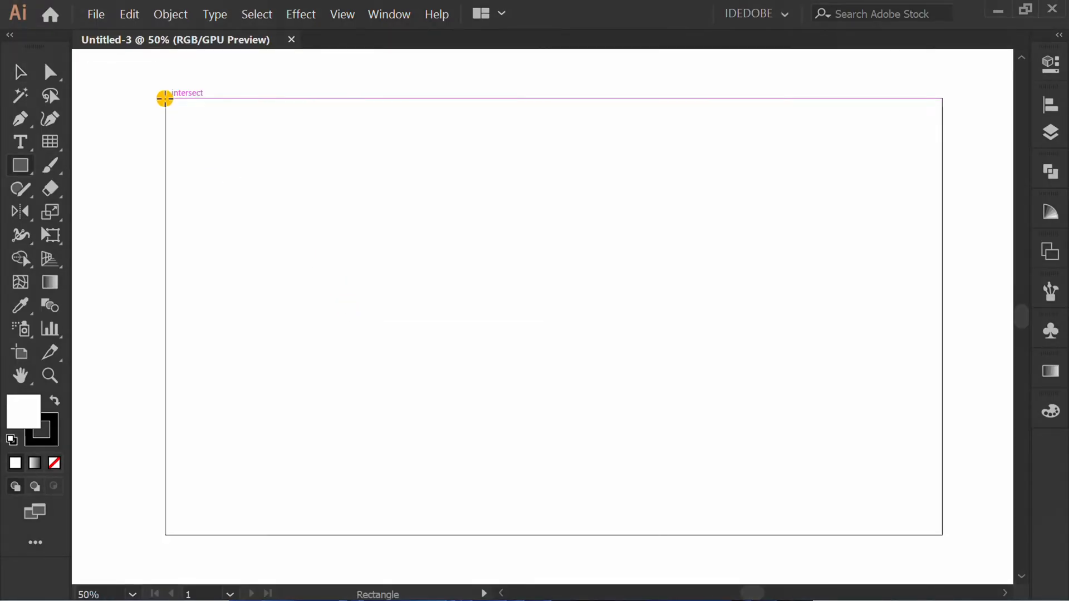
Draw a black rectangle covering the entire artboard as the background.
{"action": "left_click_drag", "start_coordinate": [164, 99], "coordinate": [943, 534]}
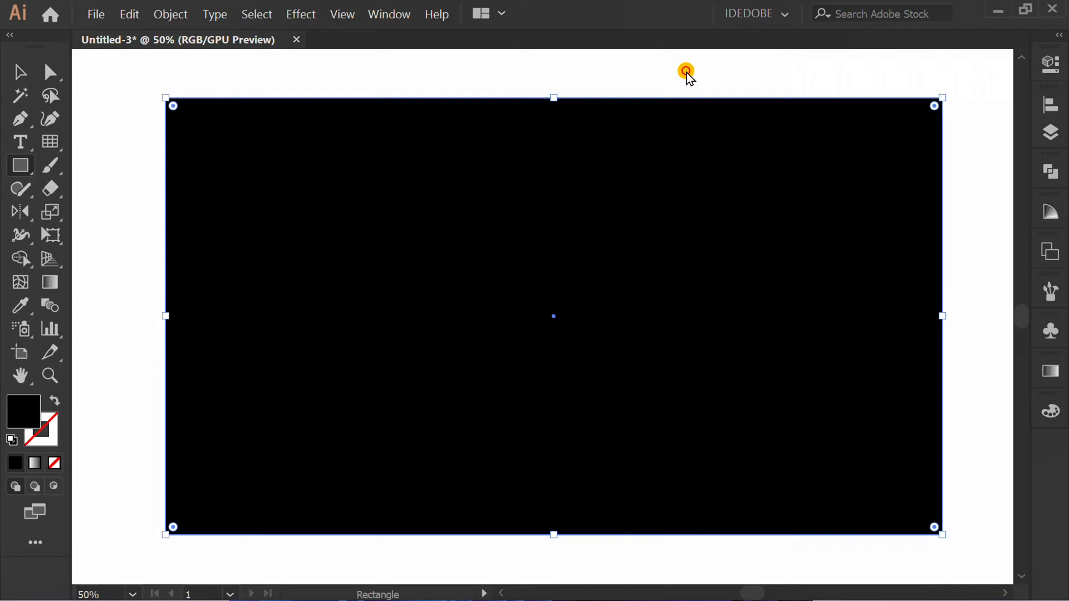
Lock Layer 1 with the background and add an empty Layer 2 above it.
{"action": "left_click", "coordinate": [1050, 132]}
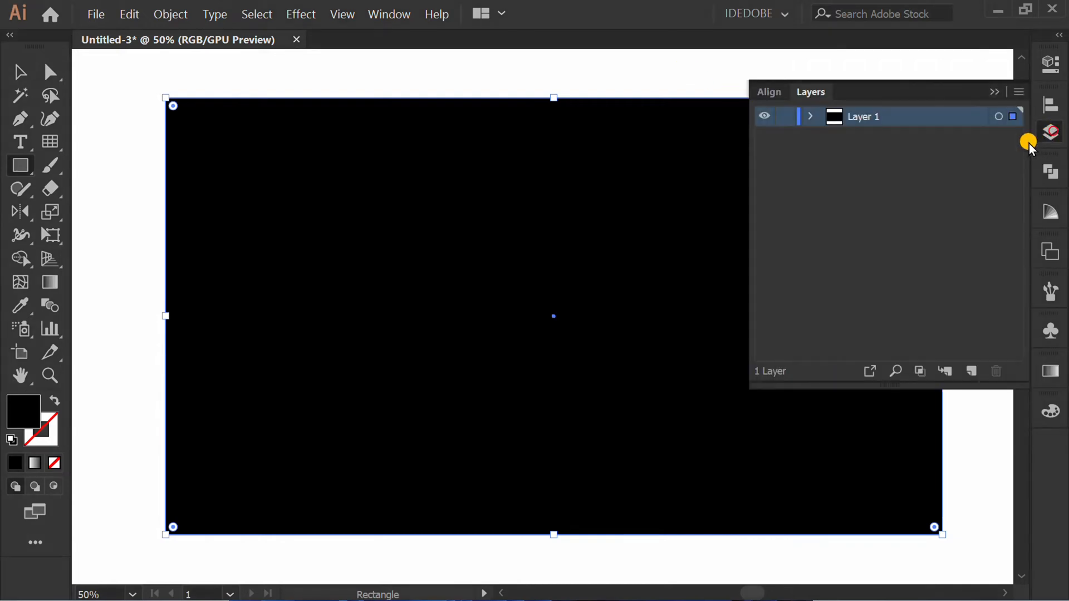
{"action": "left_click", "coordinate": [785, 116]}
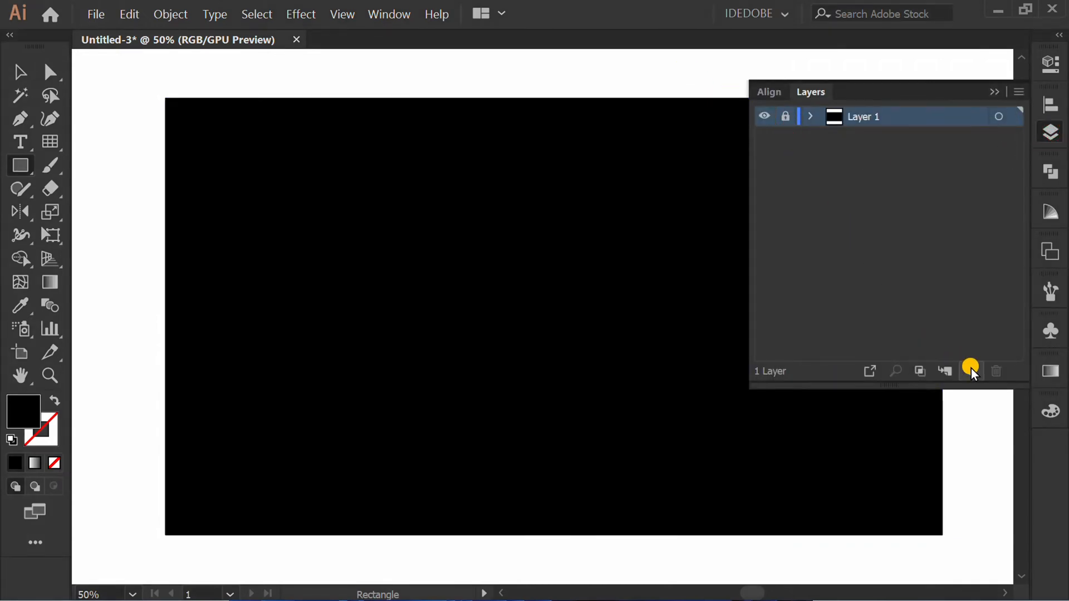
{"action": "left_click", "coordinate": [971, 370]}
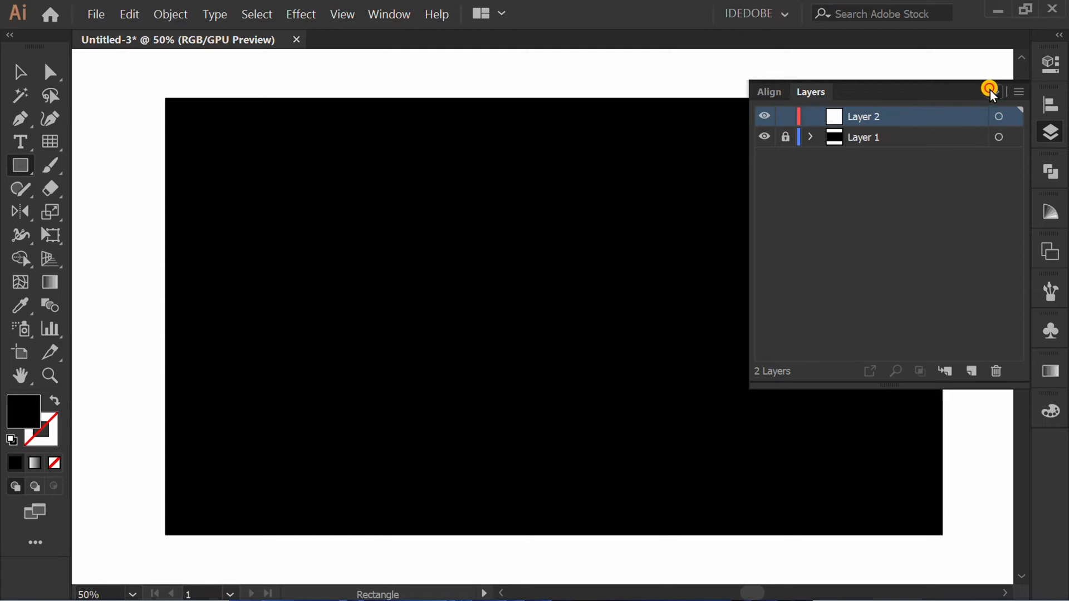
{"action": "left_click", "coordinate": [990, 89]}
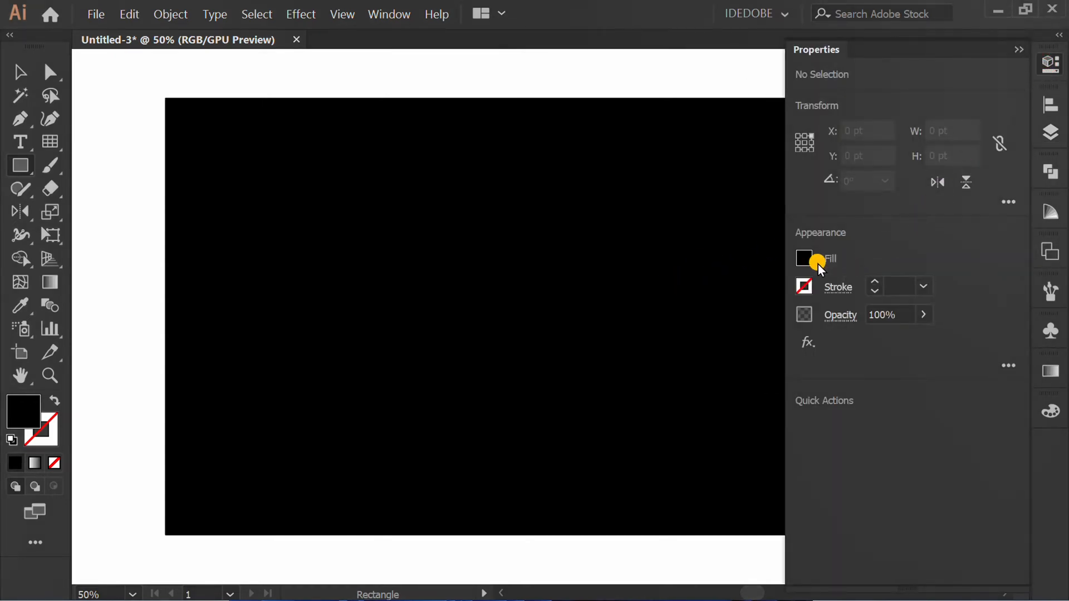
Set Appearance to no fill with a white 1 pt stroke.
{"action": "left_click", "coordinate": [804, 257]}
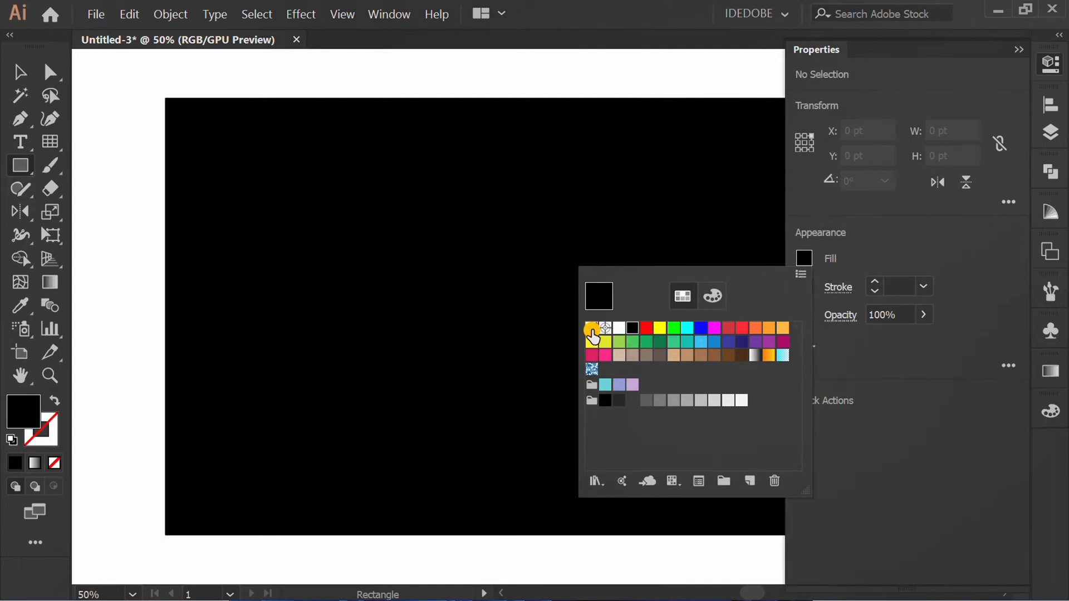
{"action": "left_click", "coordinate": [592, 327]}
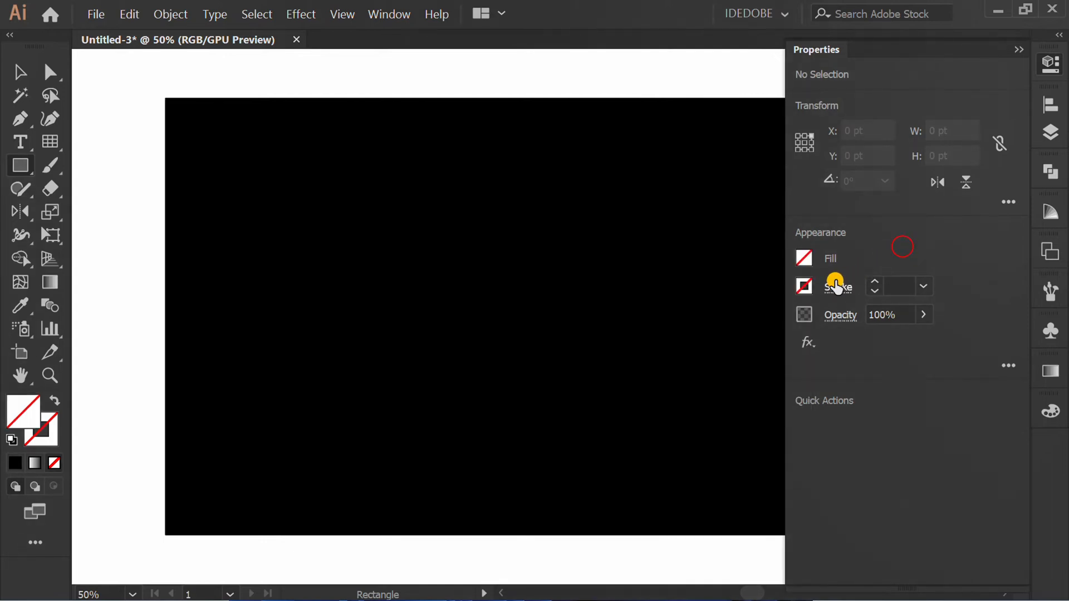
{"action": "left_click", "coordinate": [803, 286]}
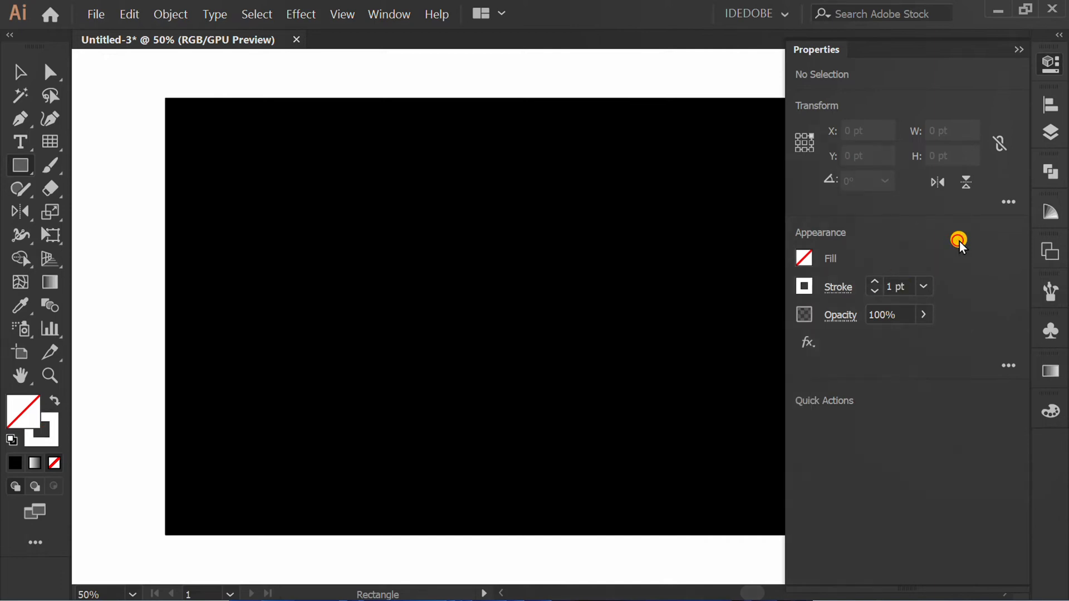
{"action": "left_click", "coordinate": [1020, 49]}
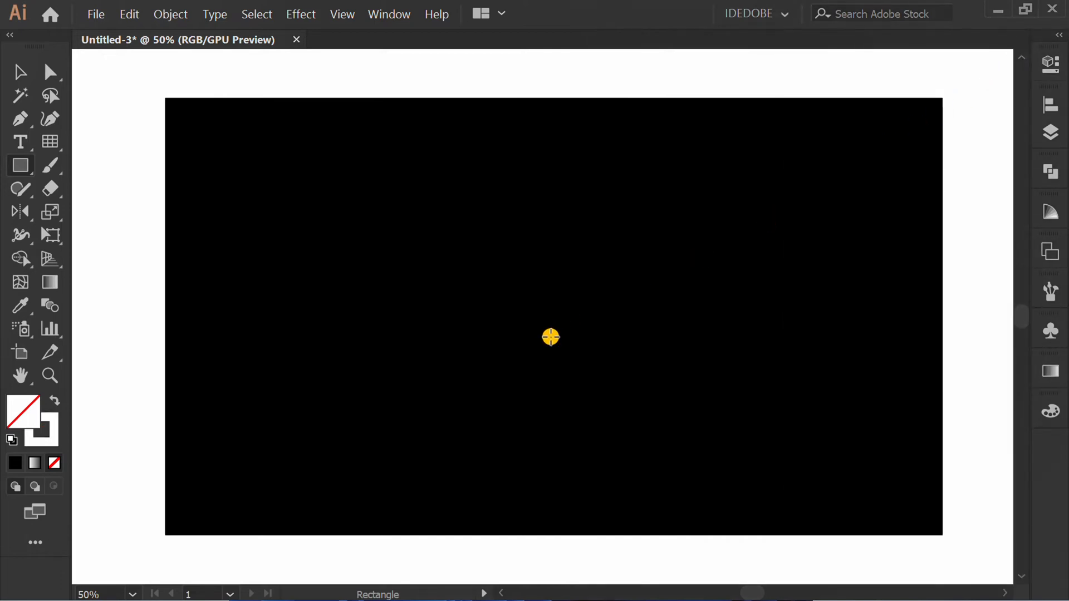
Switch to the Rectangular Grid Tool and bring up its options (1280 pt width, 10 dividers).
{"action": "left_click", "coordinate": [20, 141]}
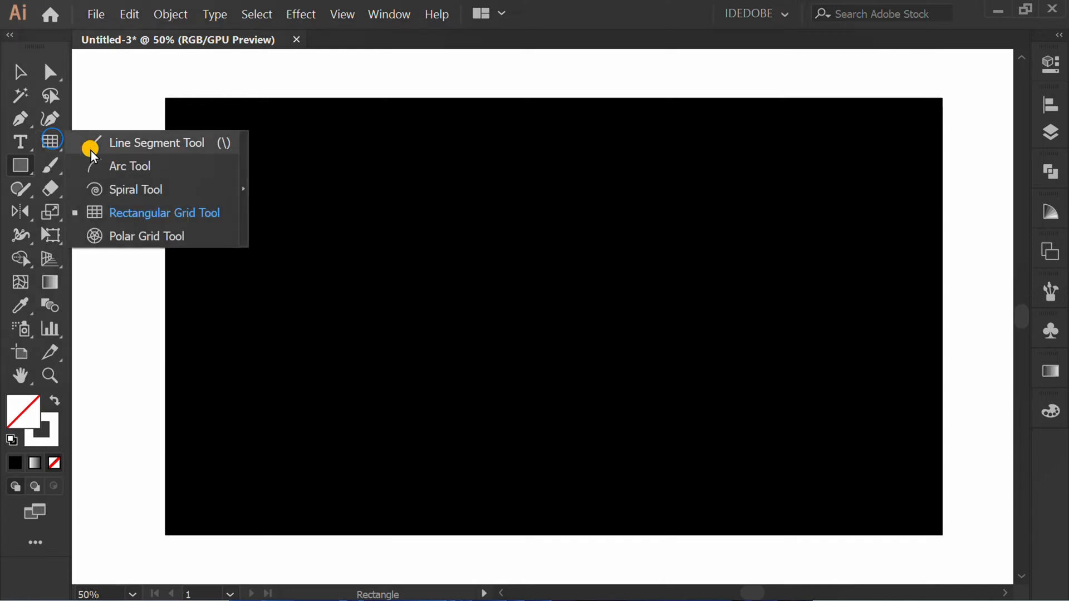
{"action": "left_click", "coordinate": [164, 212]}
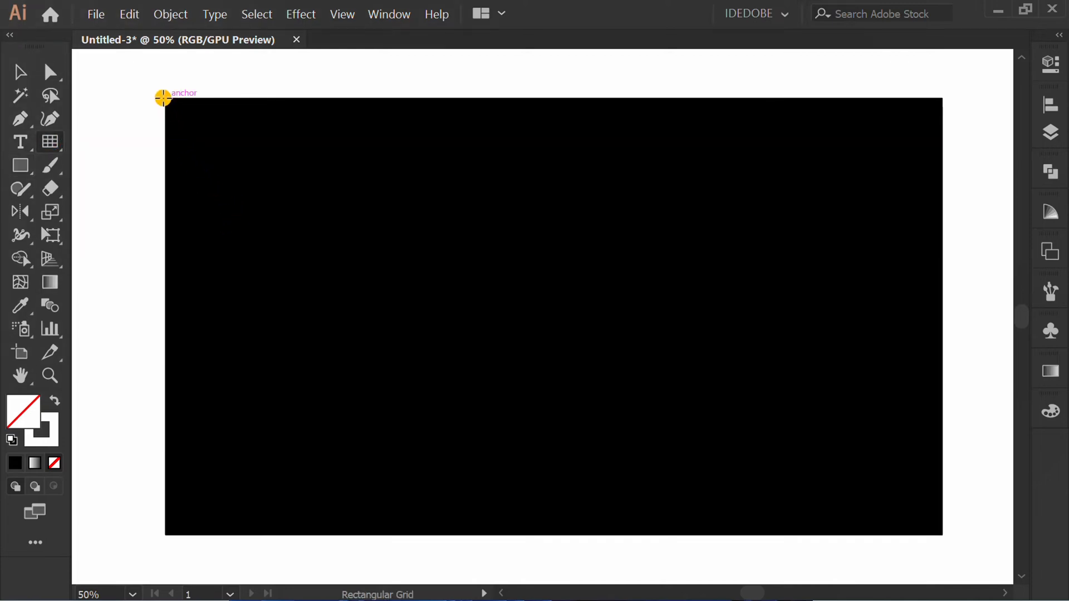
{"action": "left_click_drag", "start_coordinate": [164, 99], "coordinate": [934, 528]}
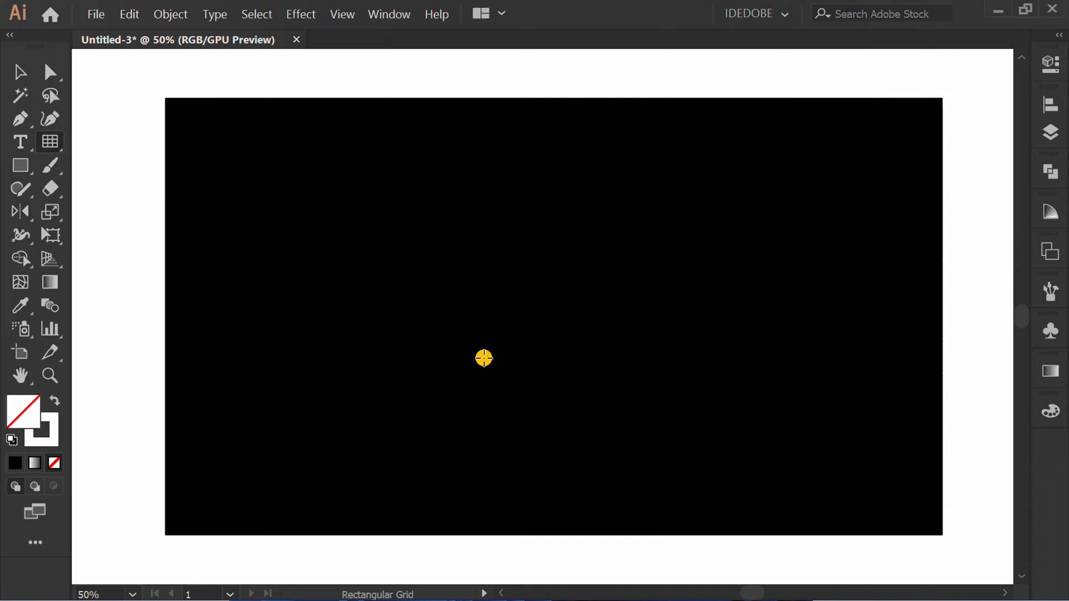
{"action": "left_click", "coordinate": [483, 358]}
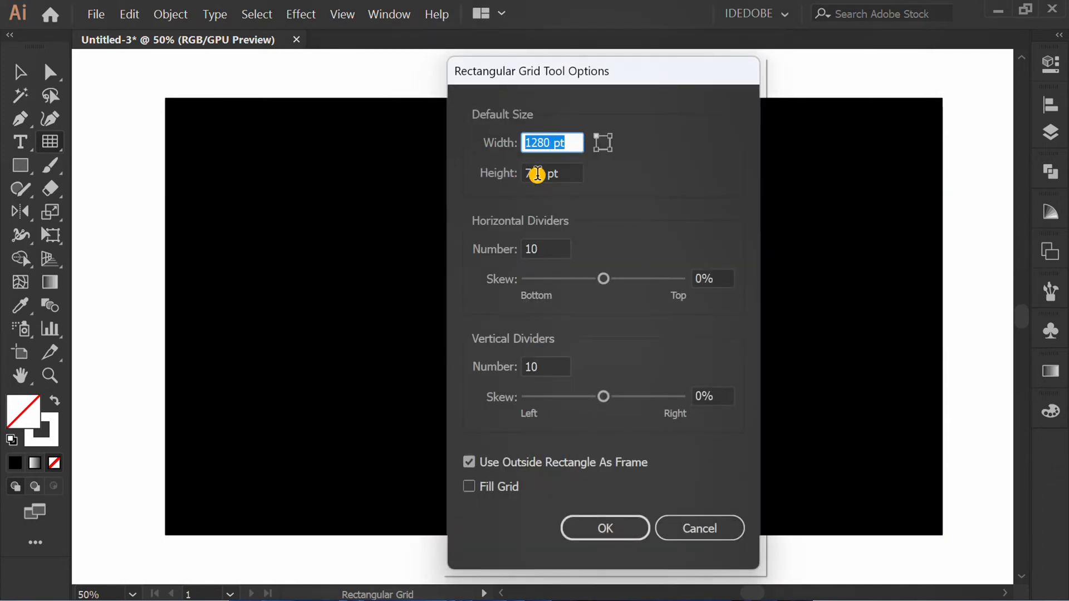
Create a 1280×720 grid with 5 horizontal and 10 vertical dividers.
{"action": "left_click", "coordinate": [545, 248]}
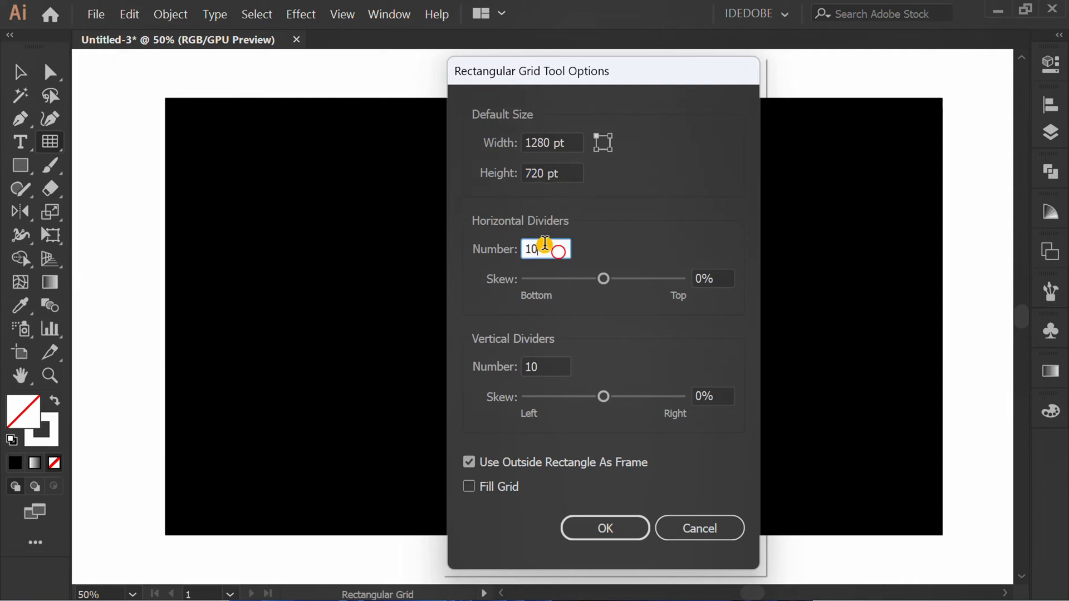
{"action": "type", "text": "5"}
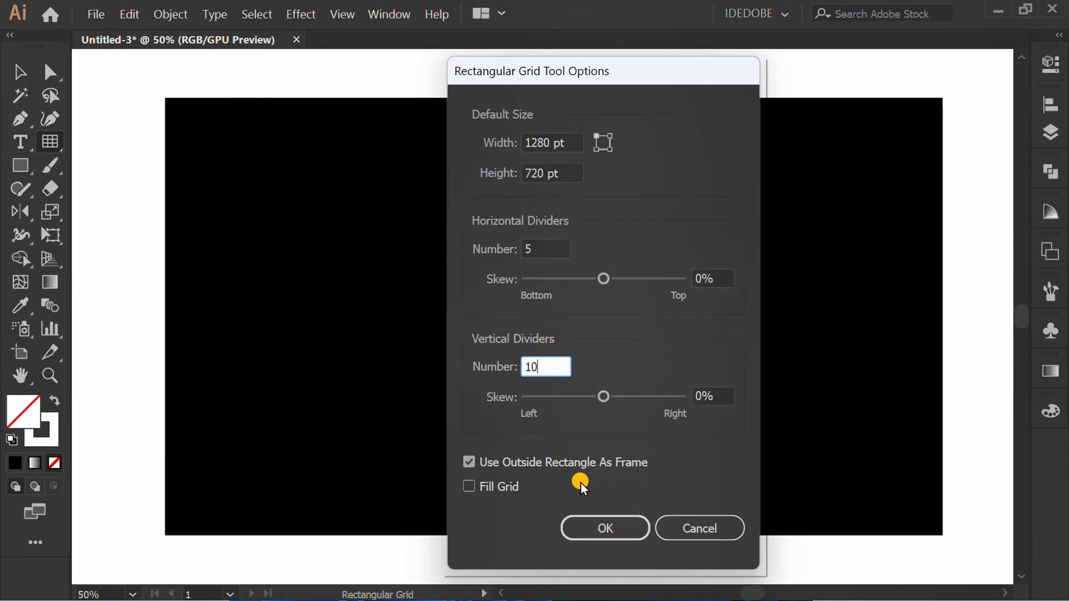
{"action": "left_click", "coordinate": [603, 528]}
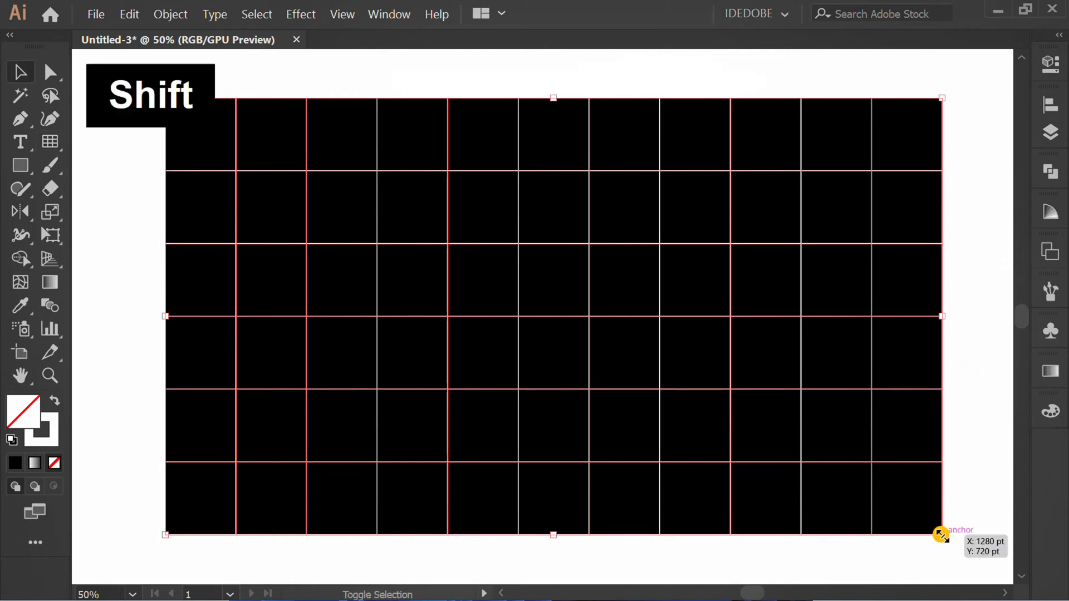
Shrink the grid proportionally into a smaller block centred on the artboard.
{"action": "left_click_drag", "start_coordinate": [941, 535], "coordinate": [872, 442]}
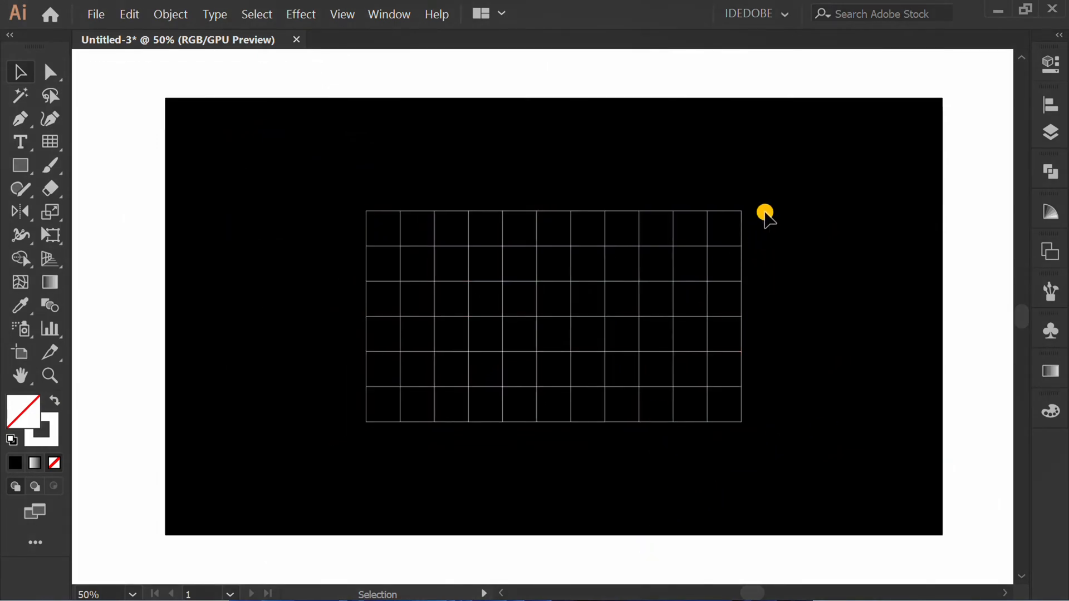
{"action": "left_click", "coordinate": [552, 315]}
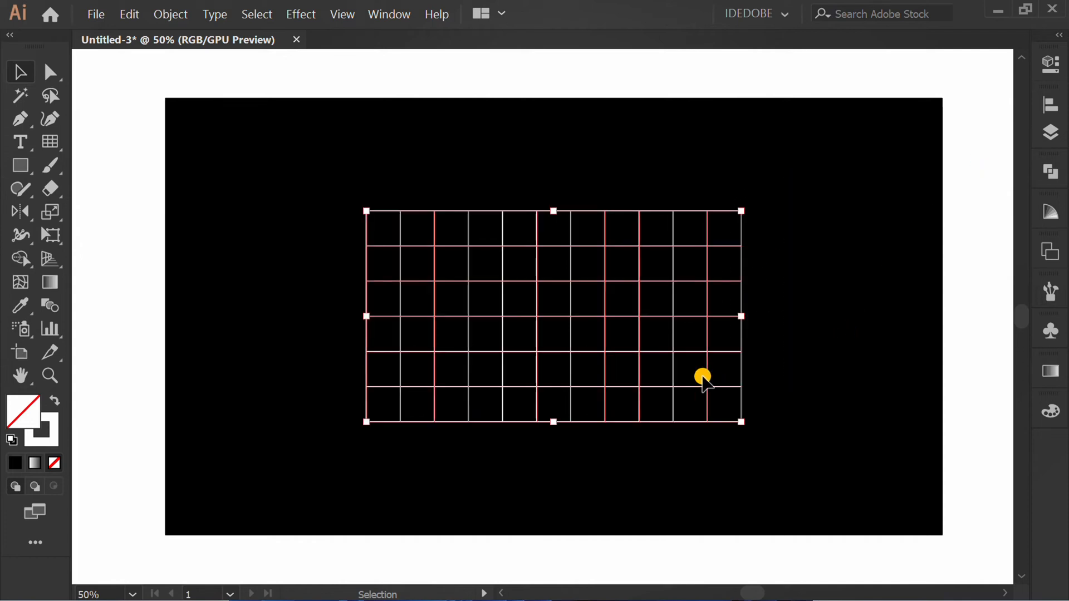
Duplicate the grid to the left and stretch the copy to full artboard height.
{"action": "left_click_drag", "start_coordinate": [702, 377], "coordinate": [515, 320]}
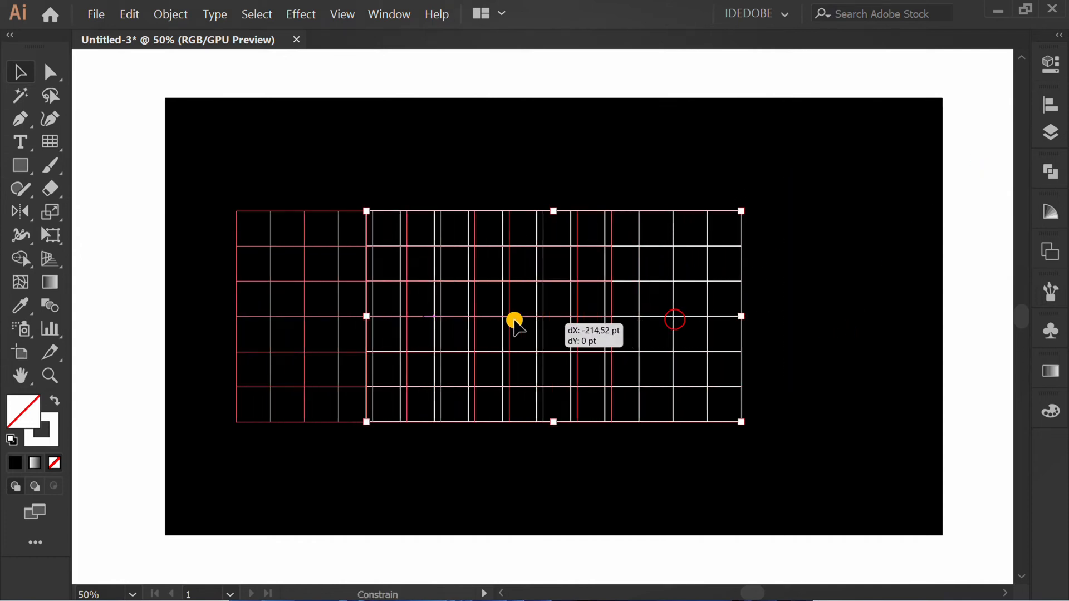
{"action": "left_click_drag", "start_coordinate": [514, 321], "coordinate": [624, 327]}
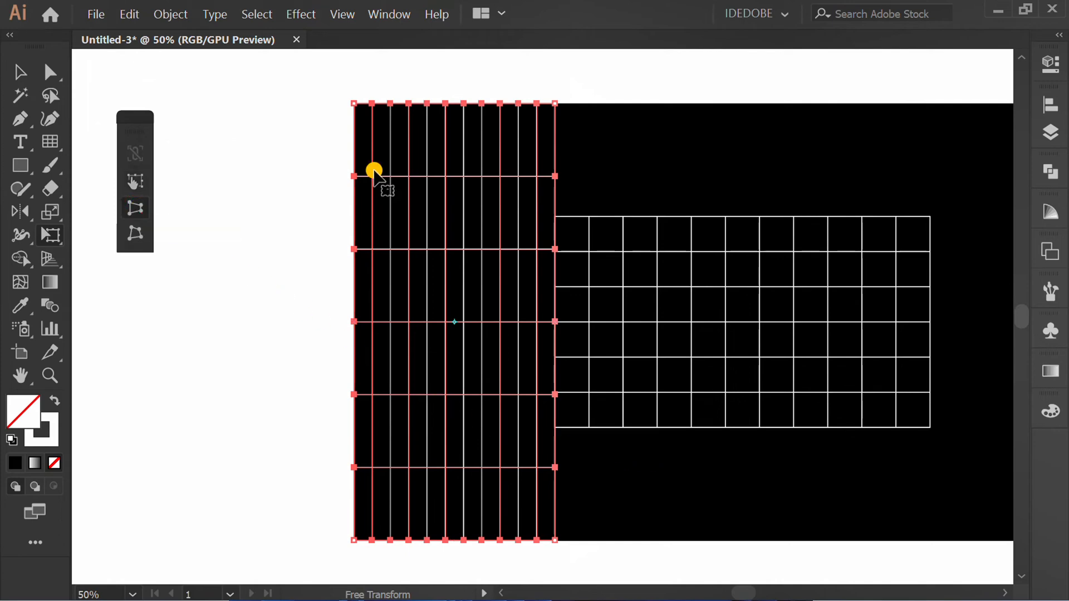
Perspective-distort the left grid into a receding wall and mirror it for the right wall.
{"action": "left_click_drag", "start_coordinate": [374, 170], "coordinate": [554, 201]}
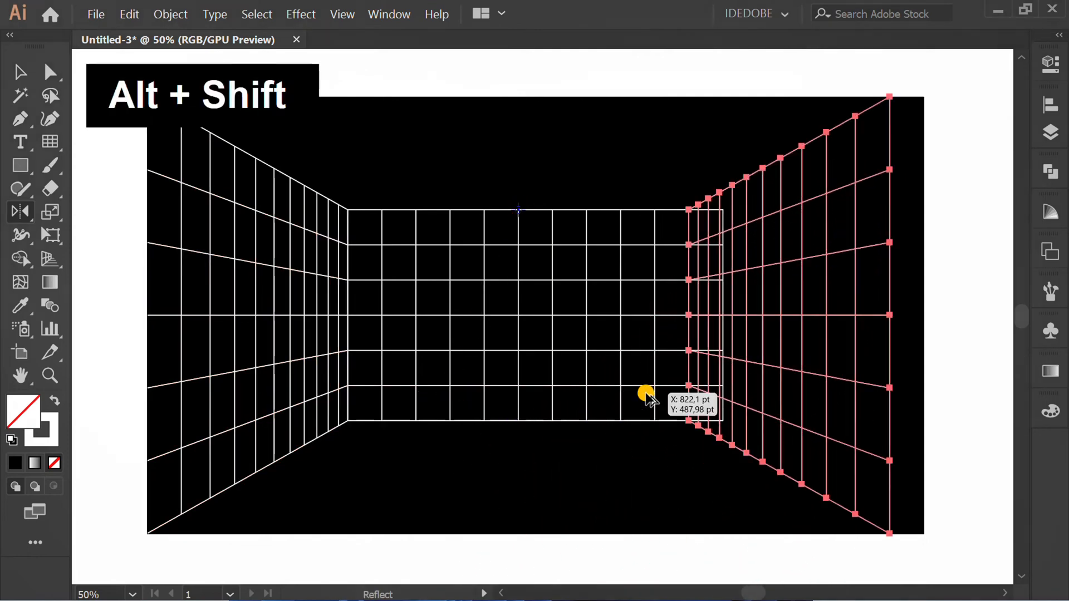
Align the mirrored right wall flush to the artboard's right edge.
{"action": "left_click", "coordinate": [1049, 125]}
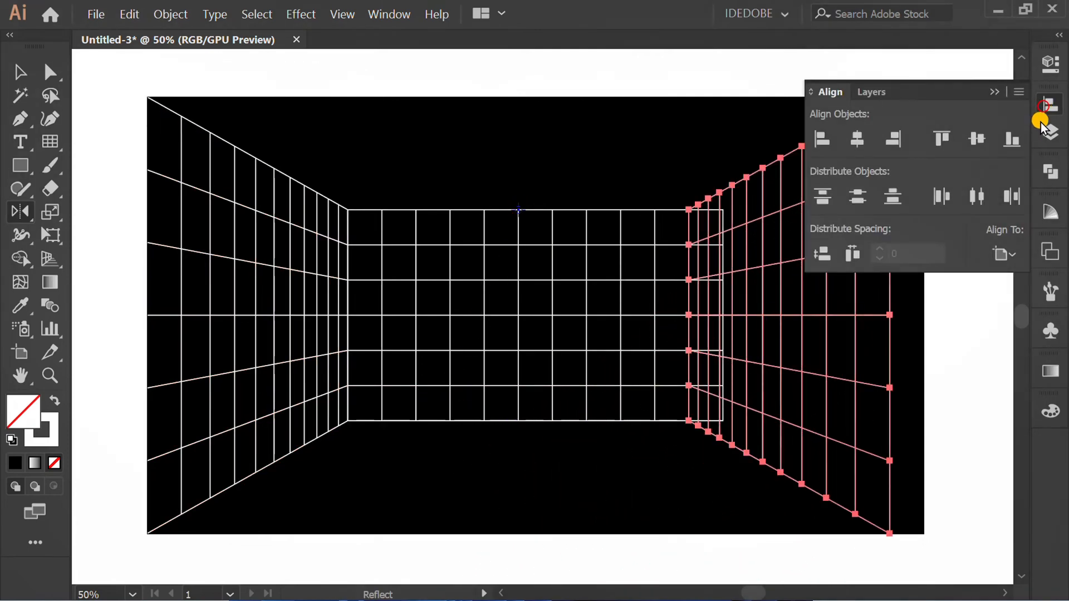
{"action": "left_click", "coordinate": [892, 139]}
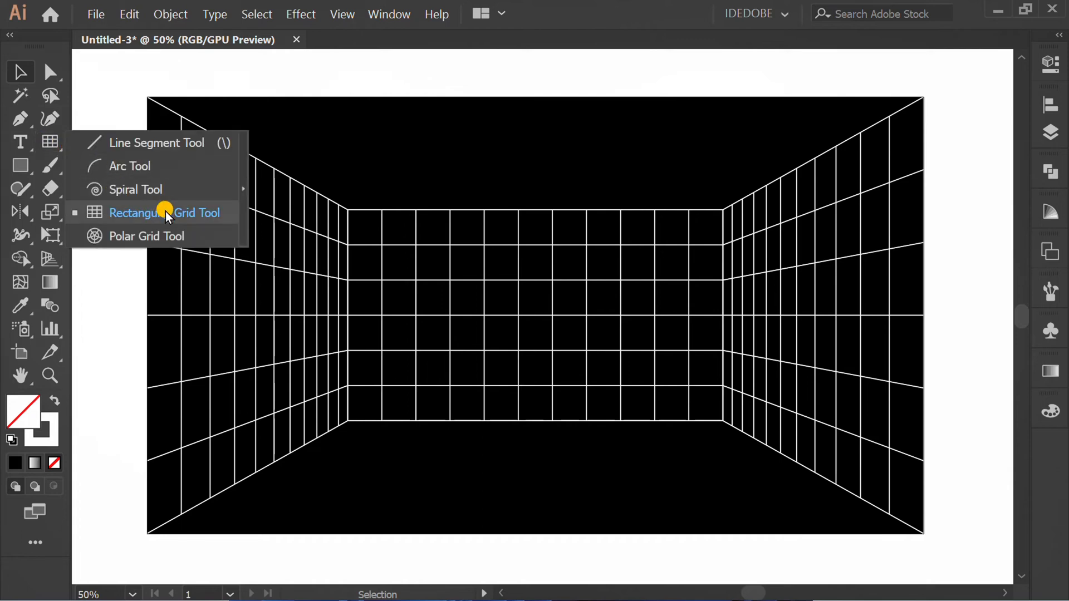
Set the Rectangular Grid Tool options to 10 horizontal and 10 vertical dividers.
{"action": "left_click", "coordinate": [165, 213]}
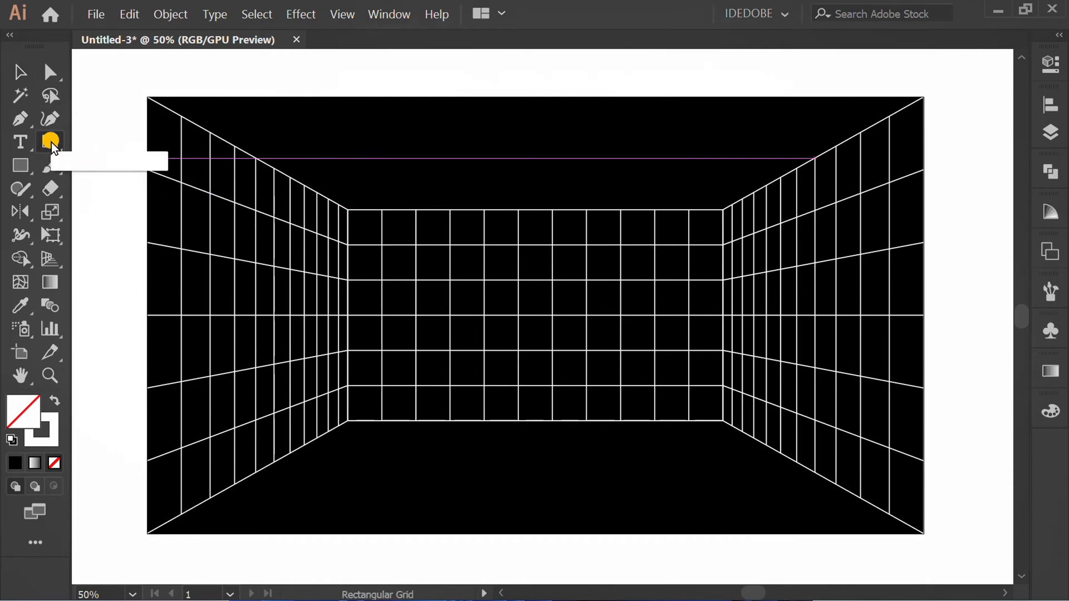
{"action": "double_click", "coordinate": [50, 142]}
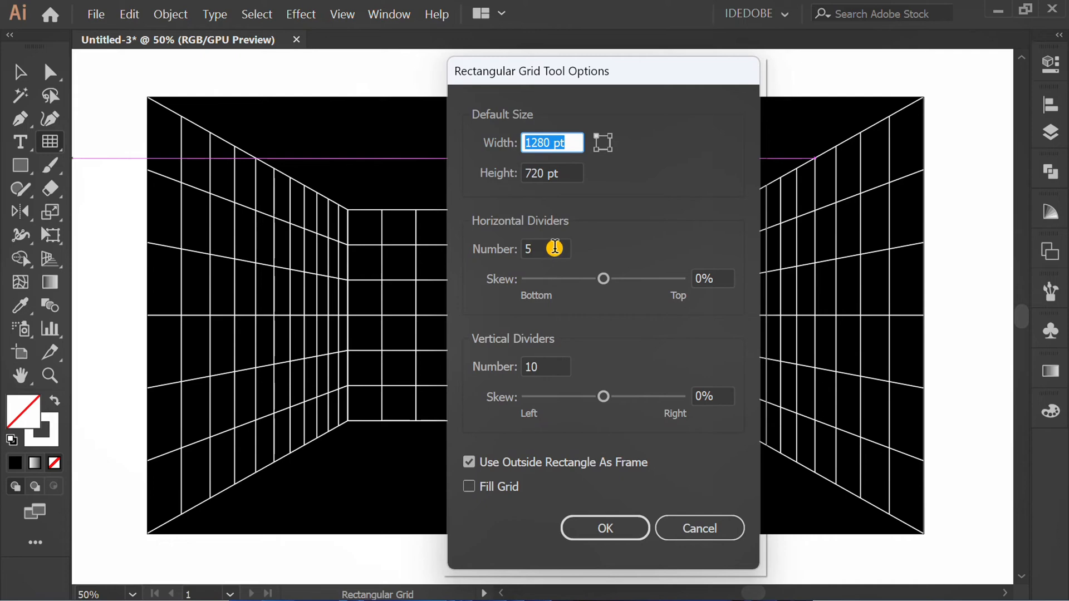
{"action": "left_click", "coordinate": [545, 248]}
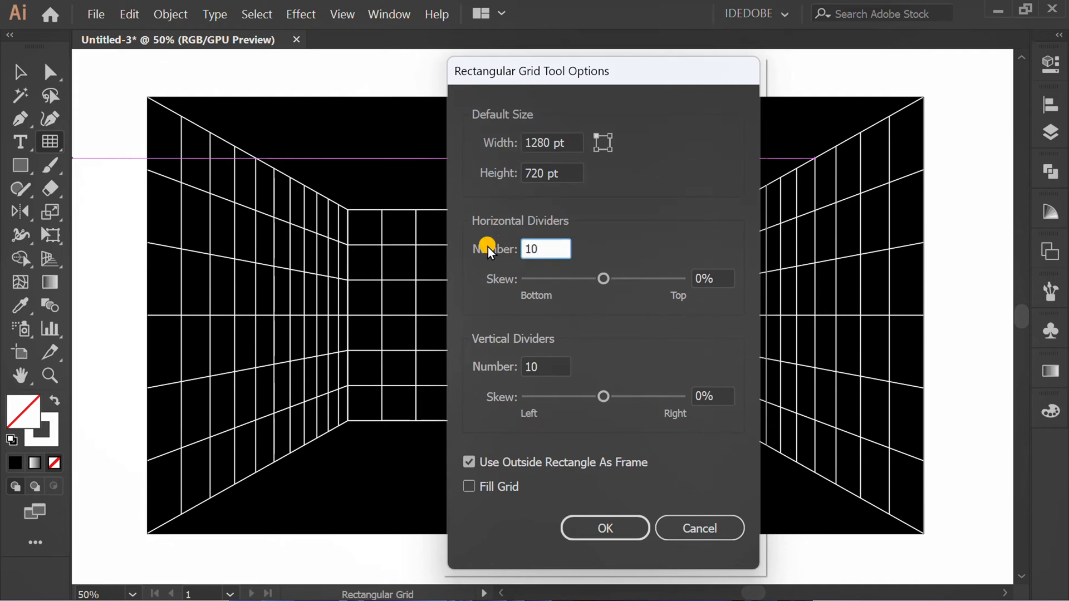
{"action": "left_click", "coordinate": [603, 528]}
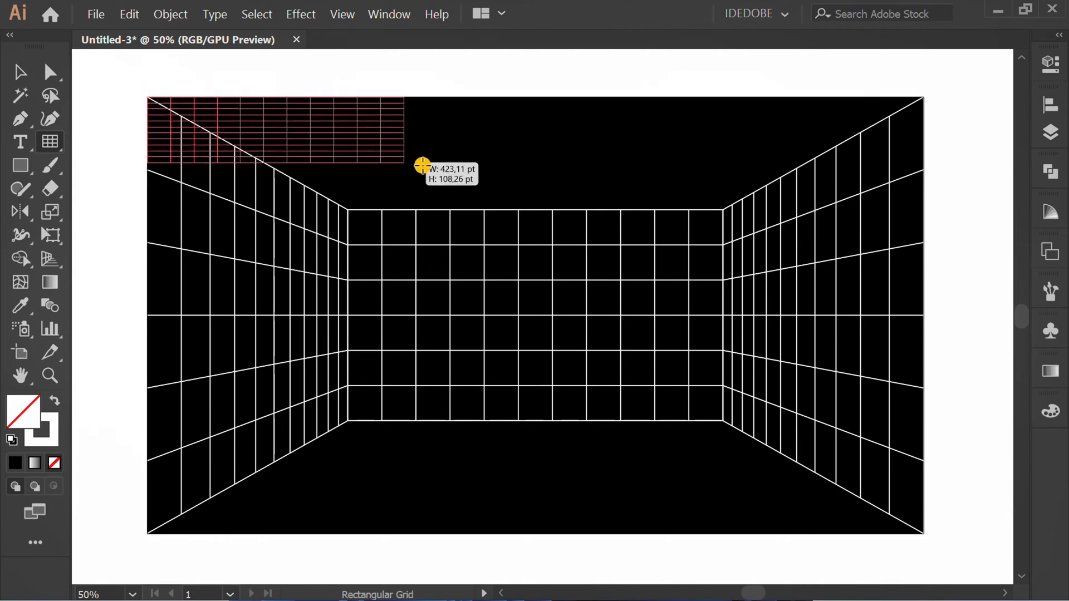
Draw the ceiling grid across the full artboard width above the back wall.
{"action": "left_click_drag", "start_coordinate": [423, 166], "coordinate": [928, 211]}
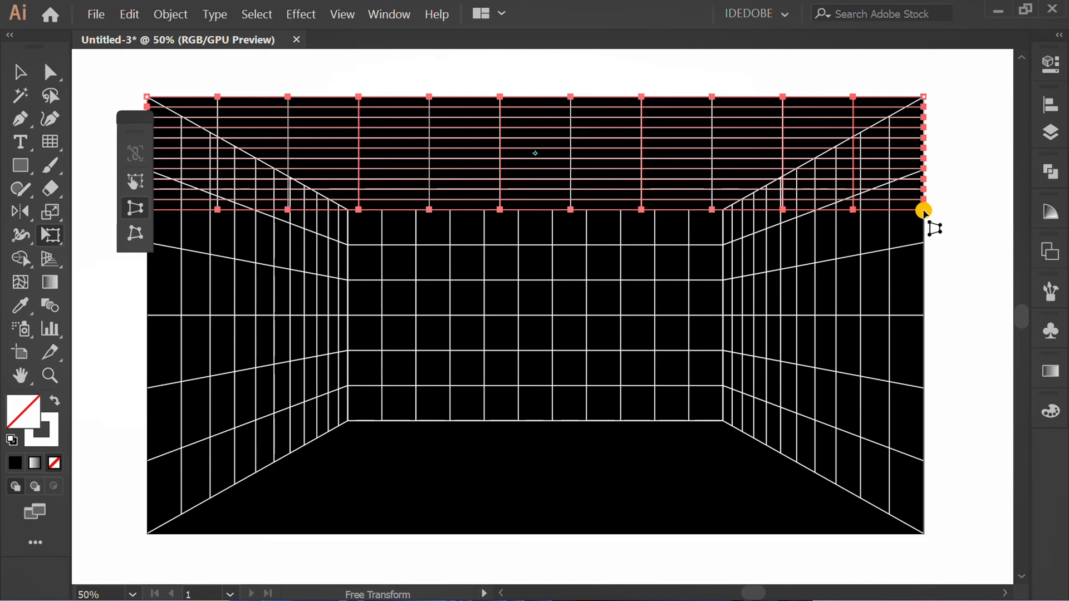
Taper the ceiling grid toward the back wall and apply the thinner stroke weight.
{"action": "left_click_drag", "start_coordinate": [924, 211], "coordinate": [723, 210]}
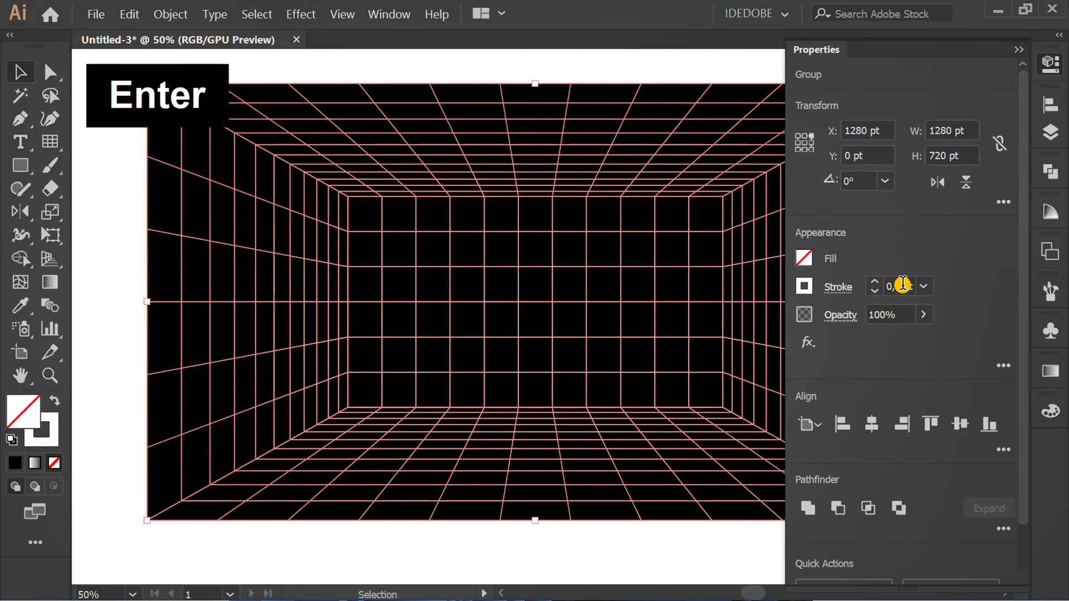
{"action": "left_click", "coordinate": [1020, 49]}
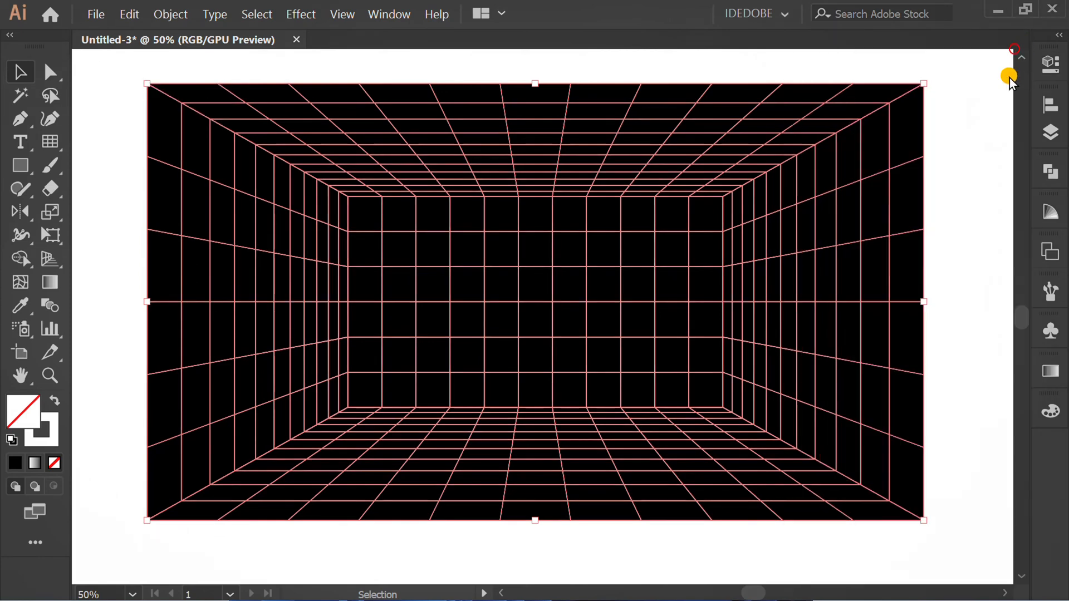